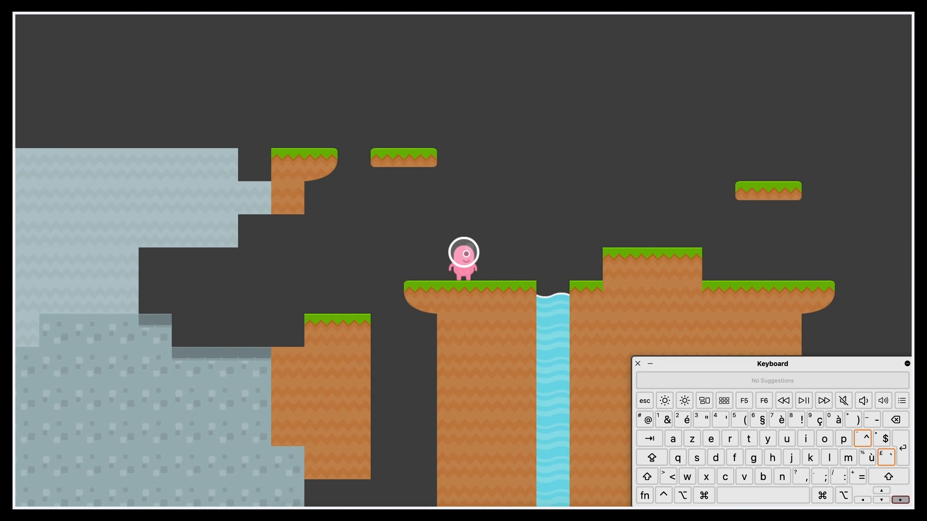
Step: Steer the pink character right through the running platformer level
key(Right)
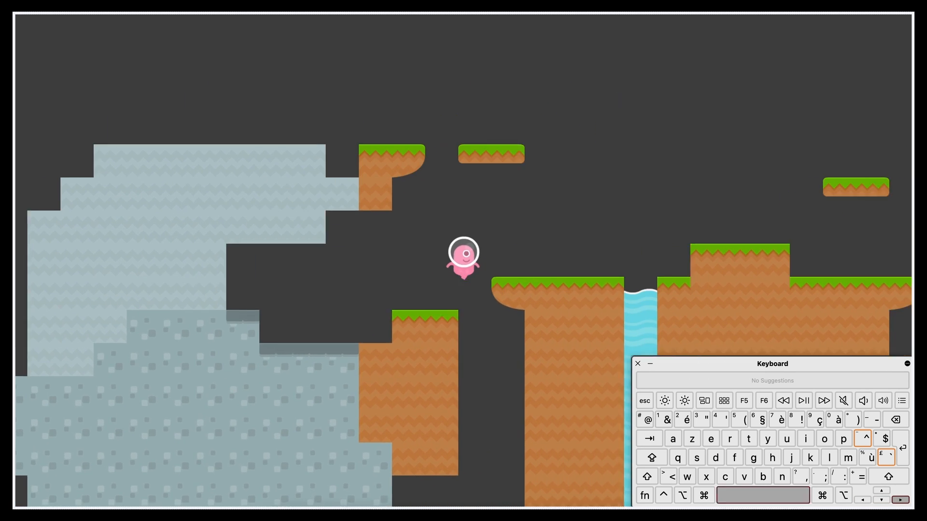
key(d)
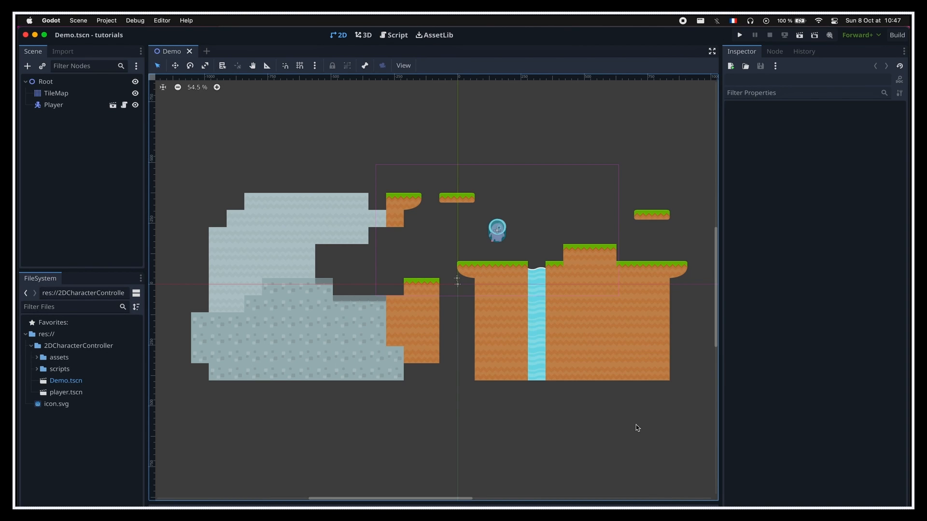
Step: Reach the Input Map in Project Settings, which lists no custom actions yet
click(106, 20)
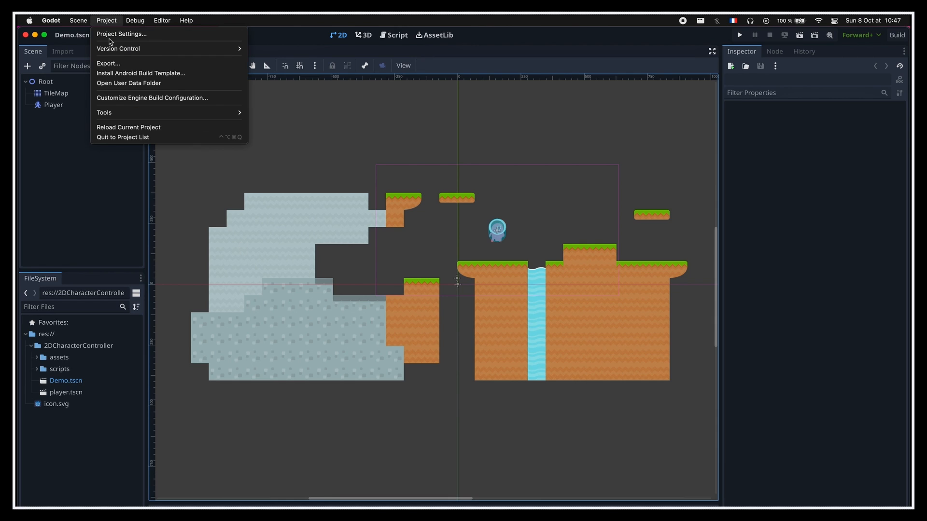
click(122, 33)
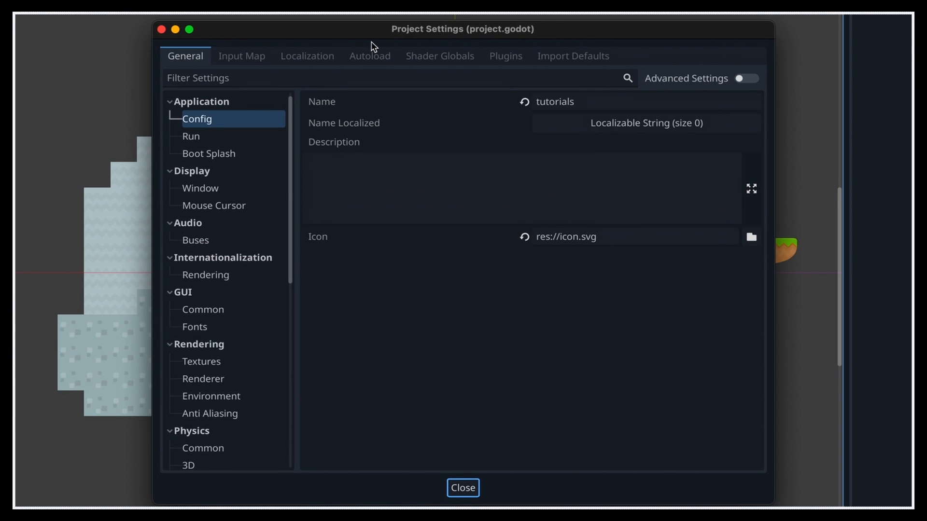
click(241, 56)
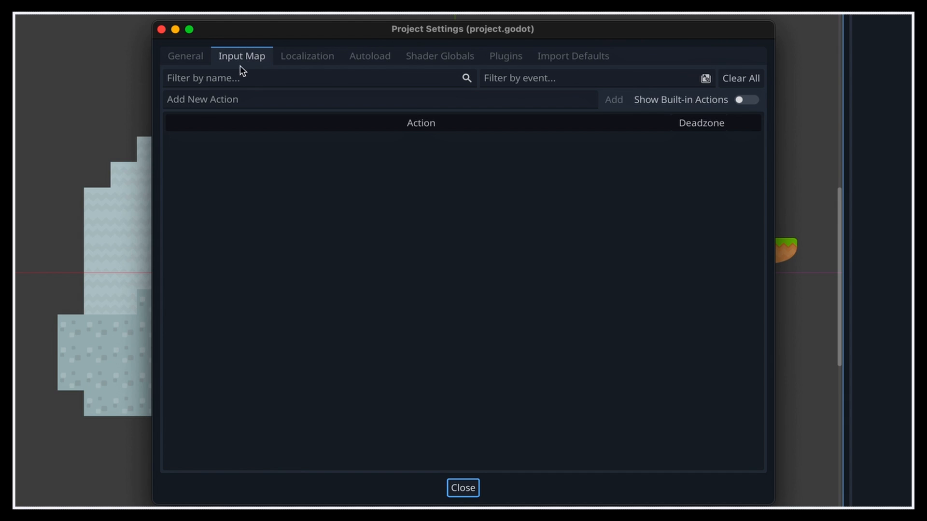
mouse_move(745, 175)
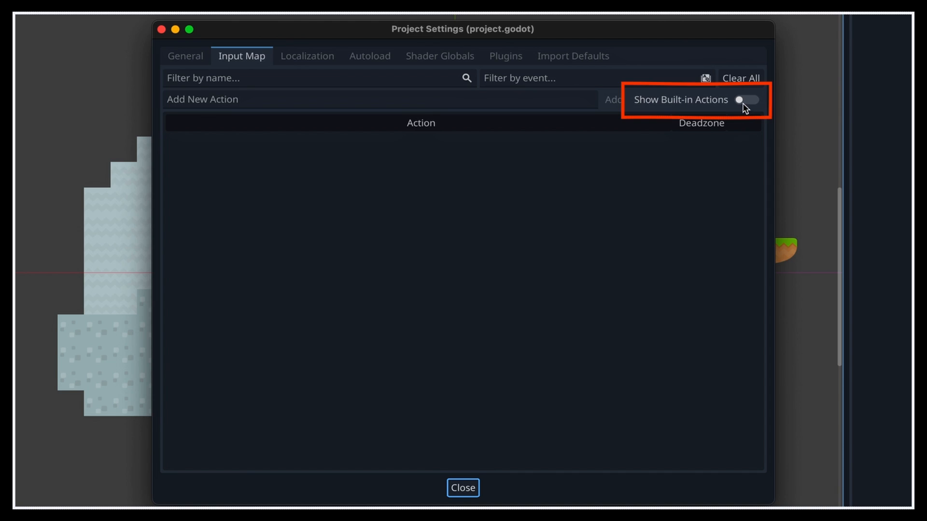
Step: Show built-in ui actions and browse their key and joypad bindings (ui_accept, ui_left, ui_copy)
click(749, 99)
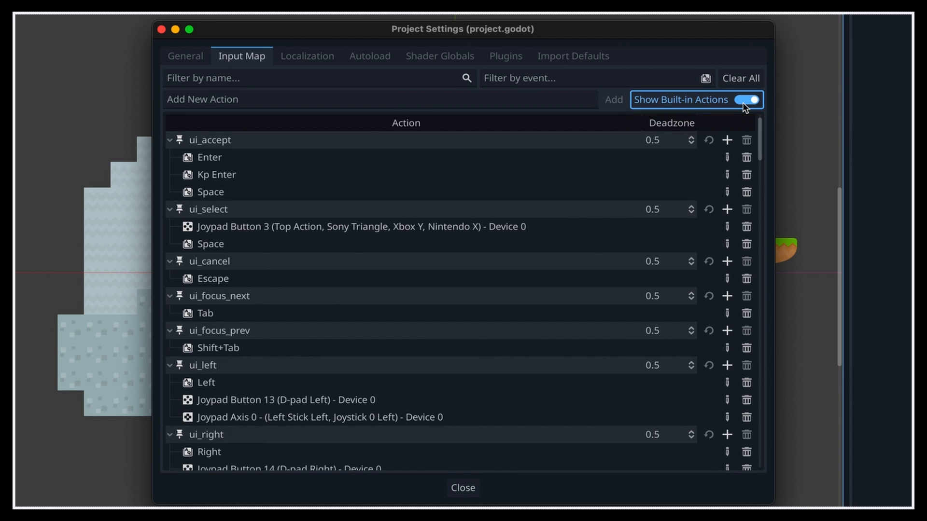
mouse_move(767, 199)
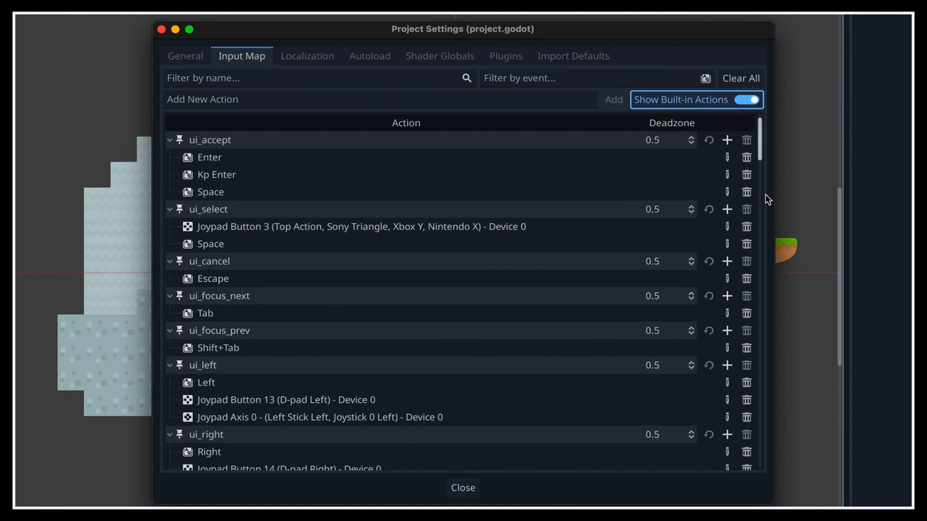
scroll(down, 3)
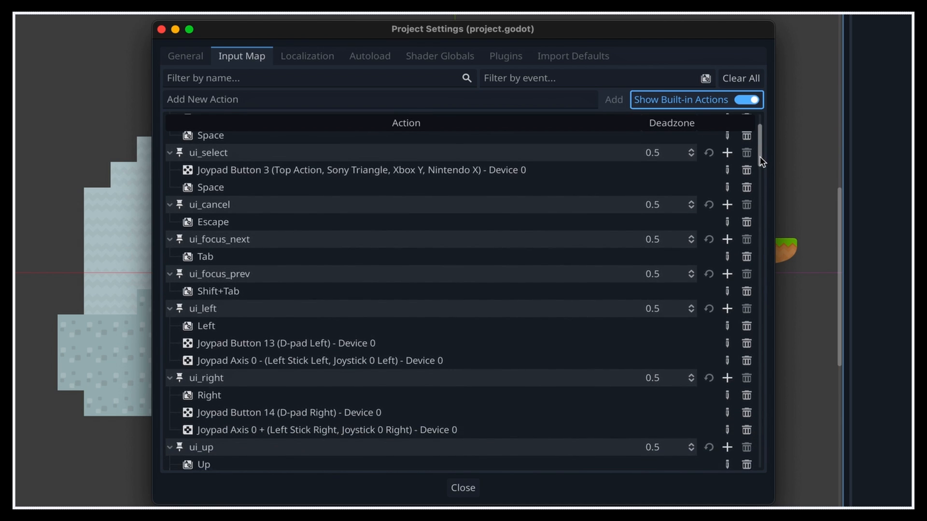
scroll(down, 3)
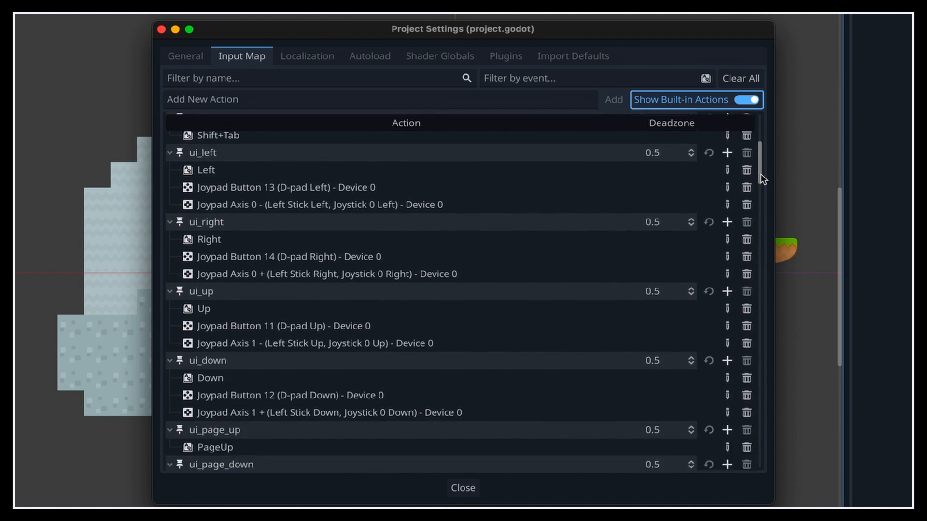
scroll(down, 3)
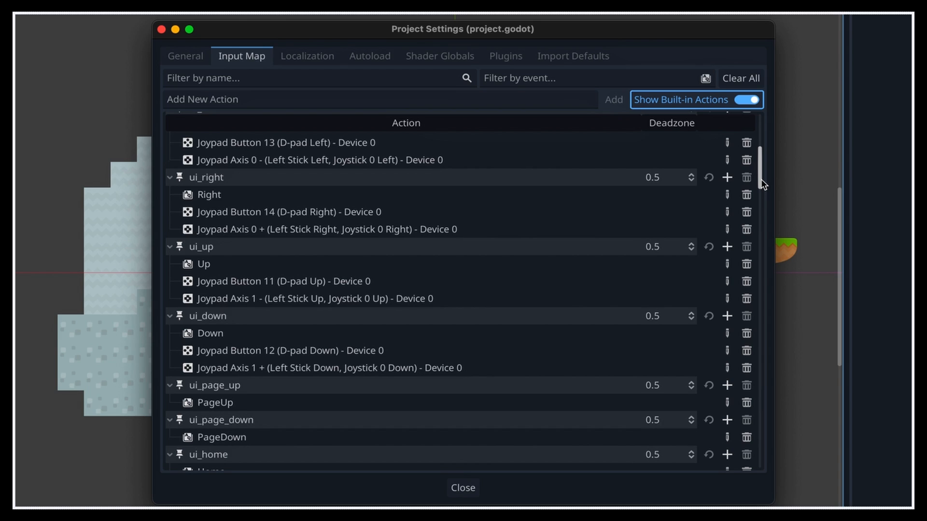
mouse_move(659, 230)
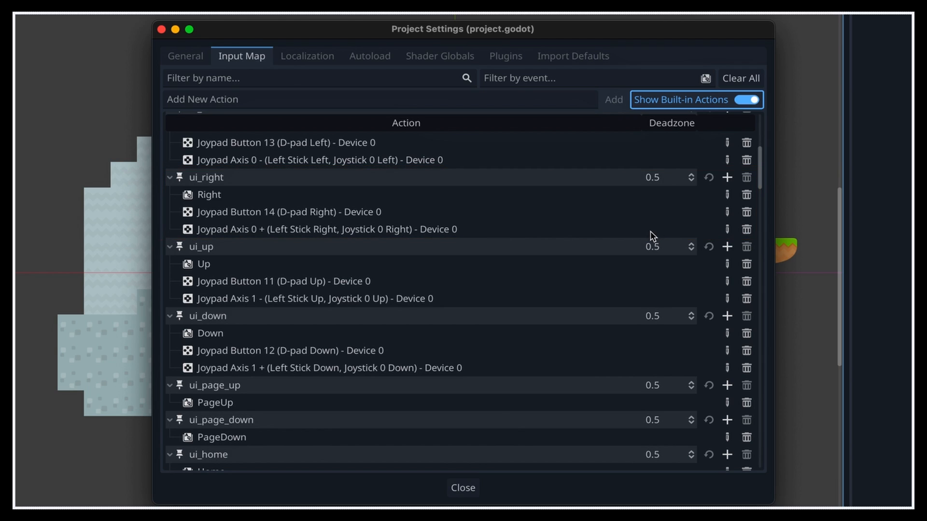
click(208, 194)
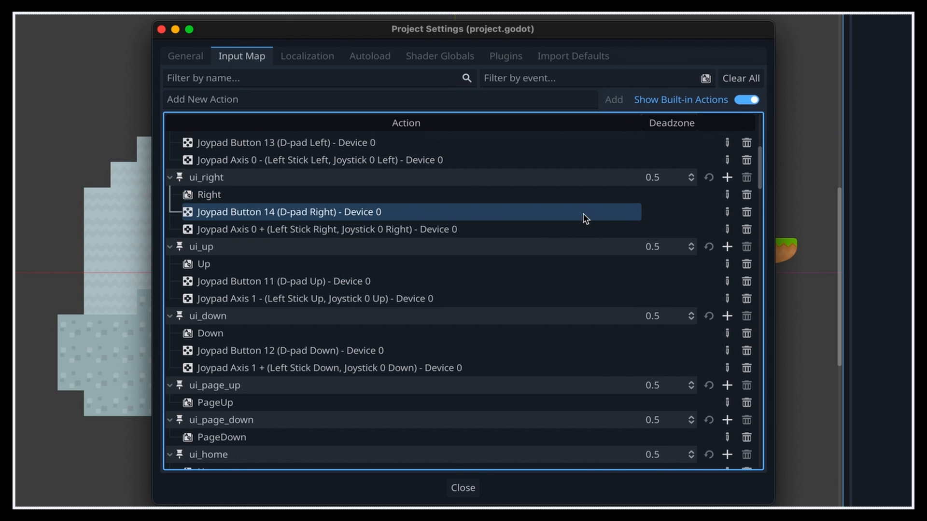
scroll(down, 3)
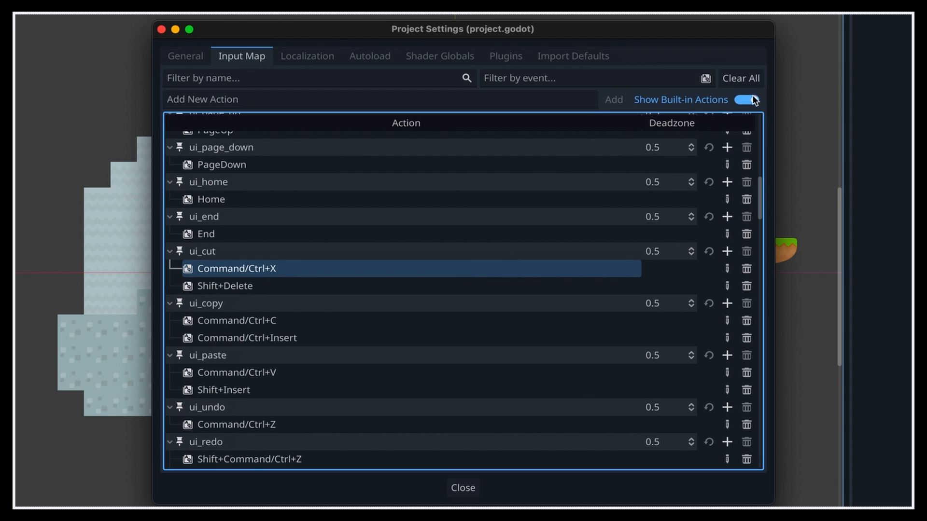
Step: Hide built-in actions and add a new move_left action with no bindings yet
click(746, 99)
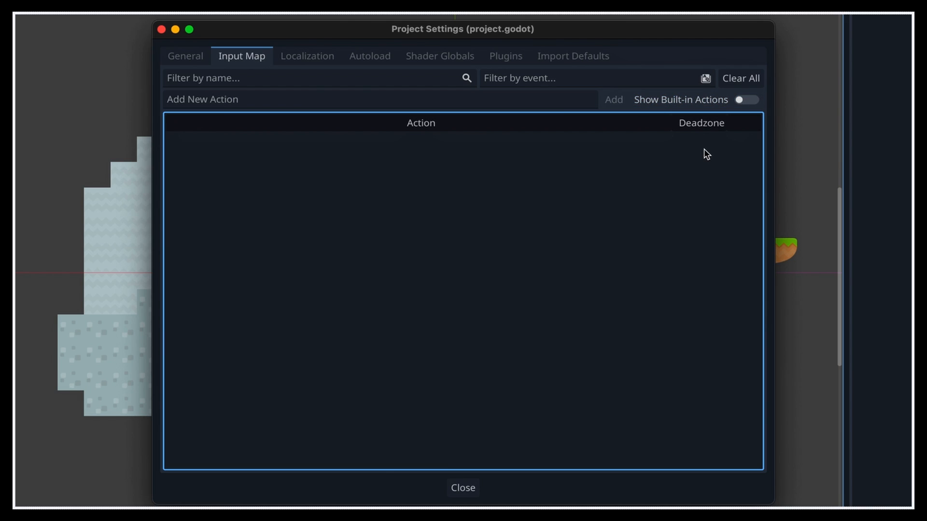
click(378, 100)
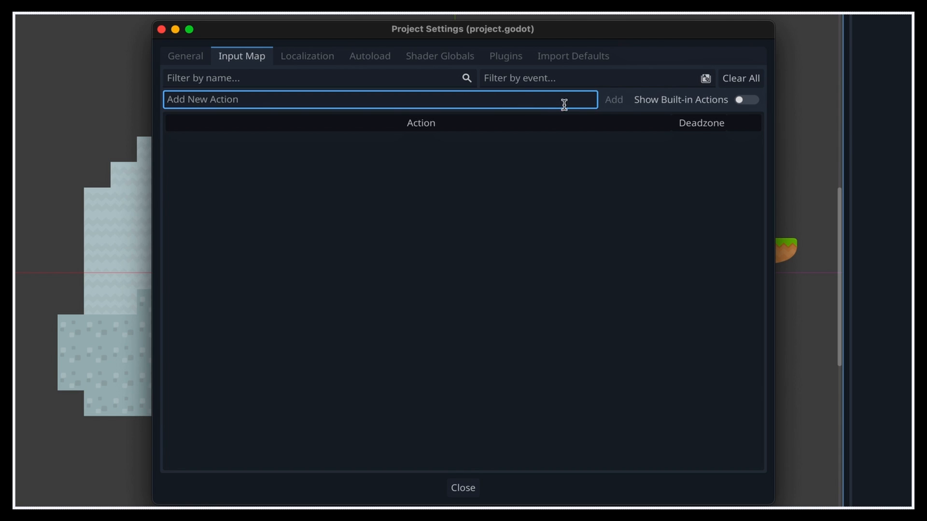
mouse_move(639, 202)
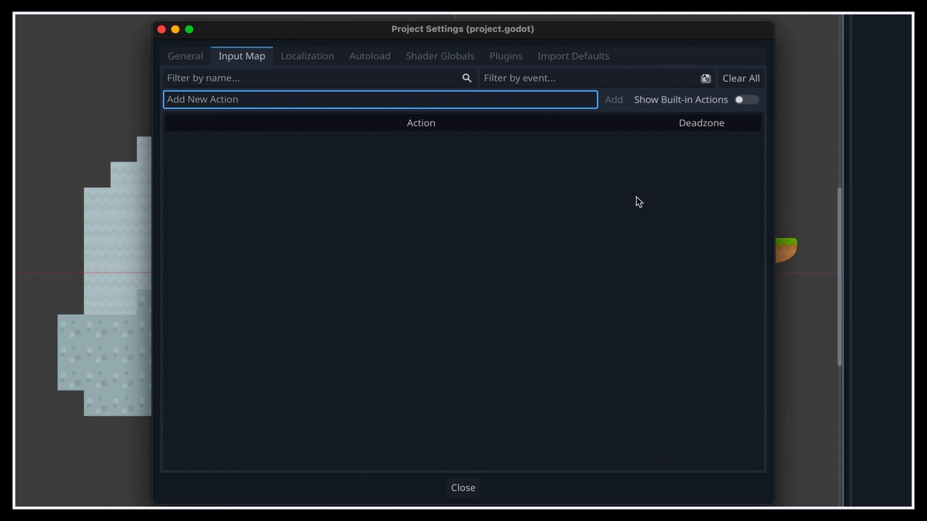
text(move)
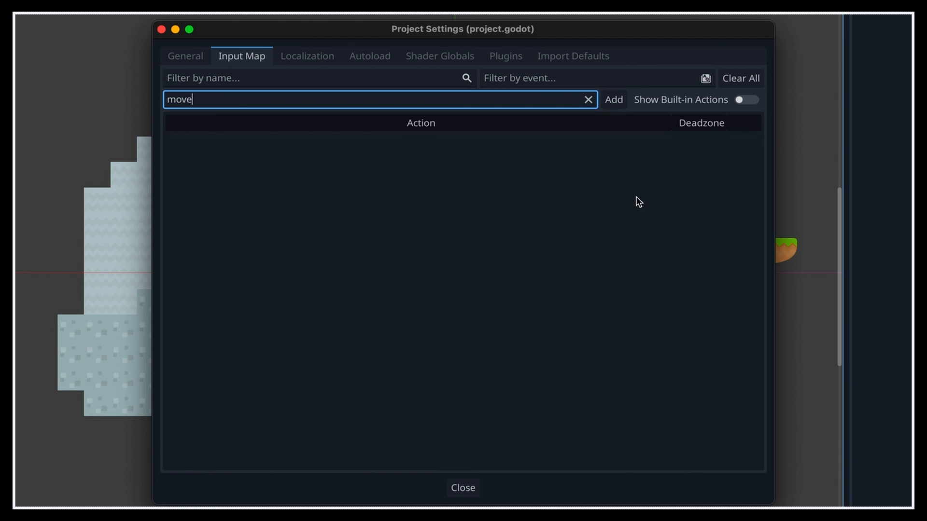
text(_left)
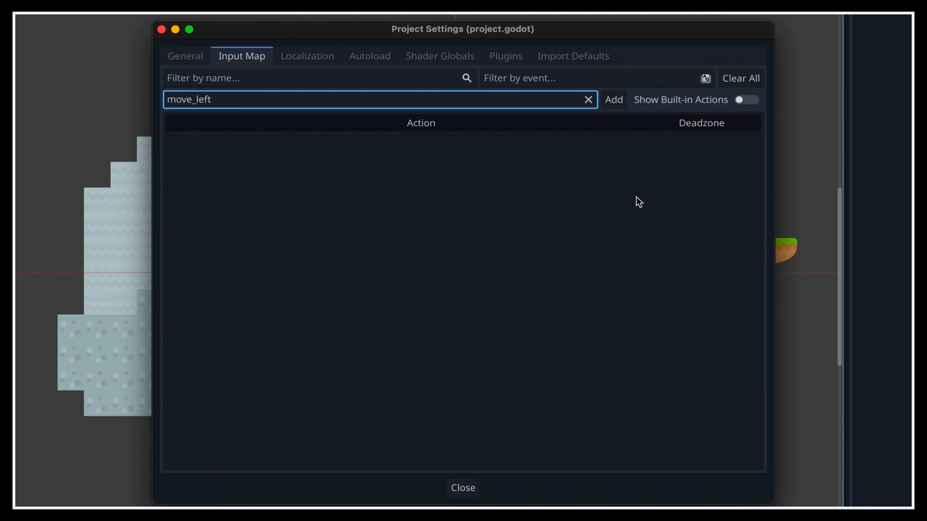
mouse_move(617, 114)
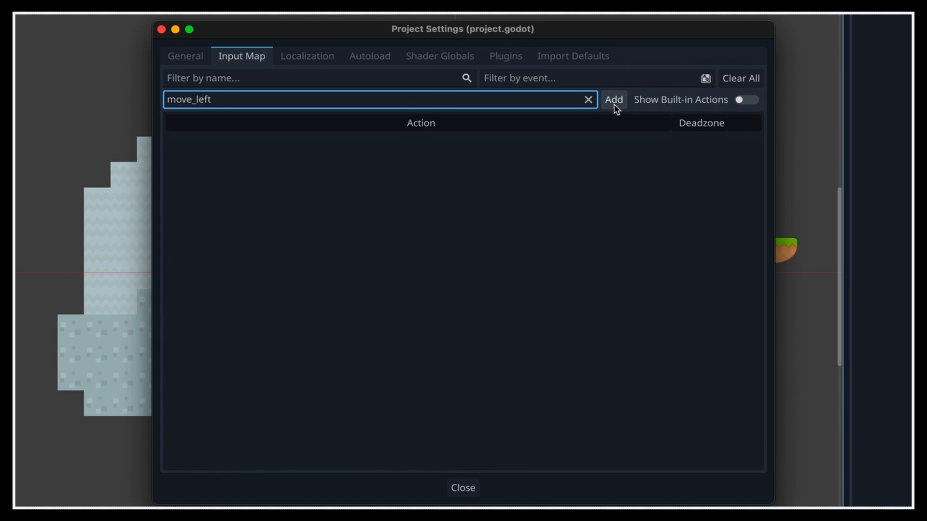
click(613, 100)
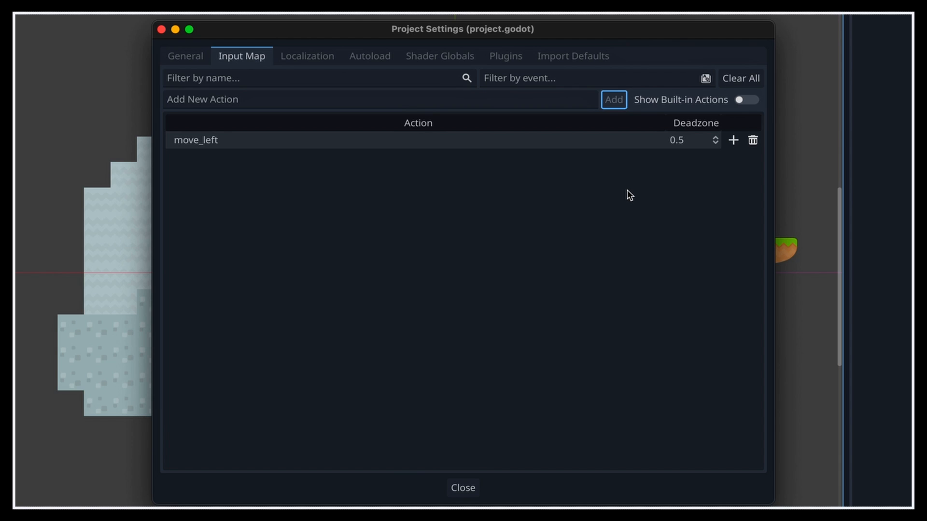
click(299, 203)
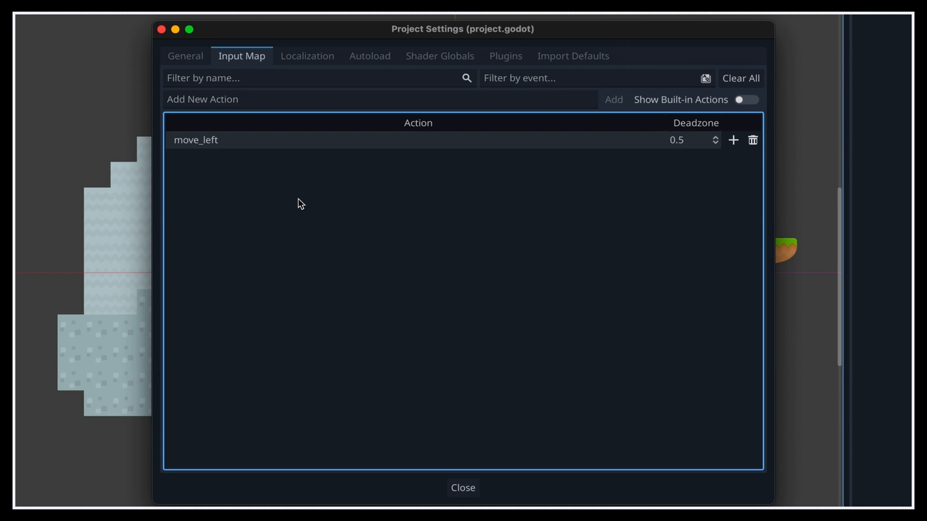
double_click(196, 140)
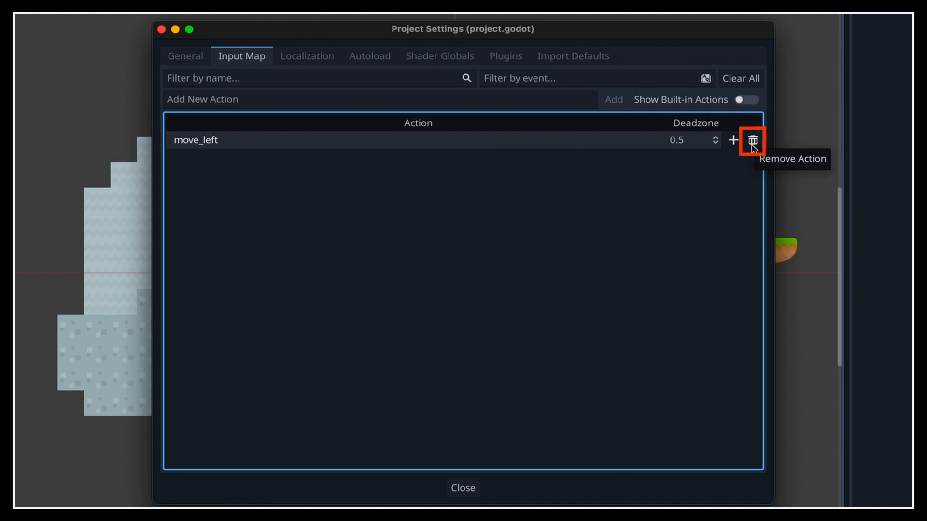
mouse_move(731, 170)
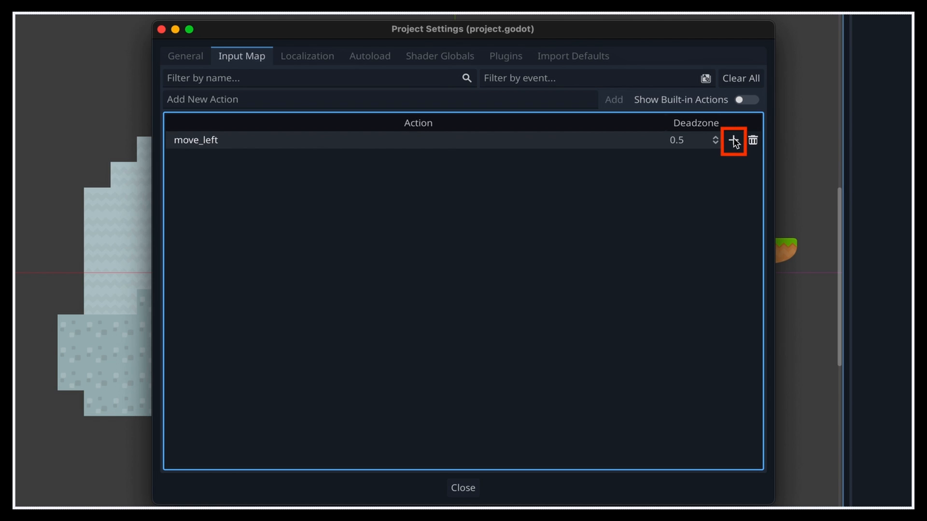
Step: Capture the Left arrow key as a physical-keycode event for move_left
click(732, 140)
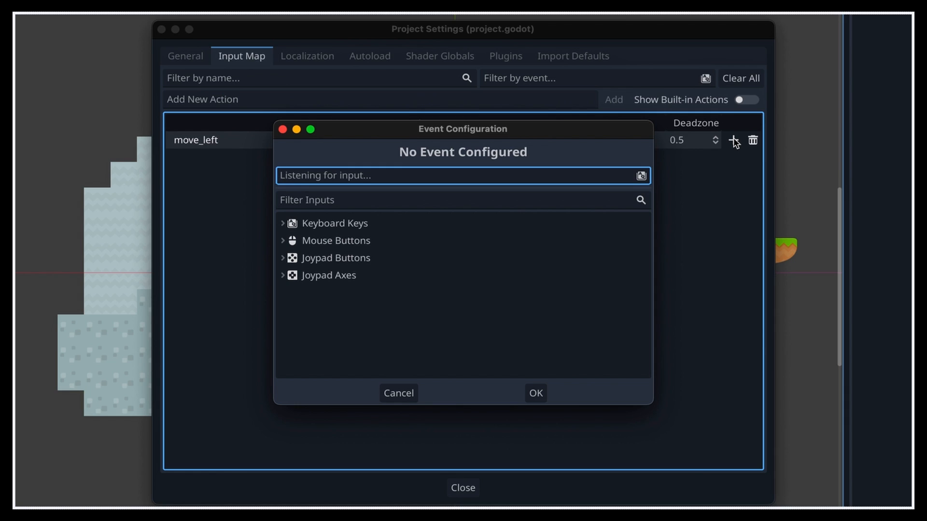
mouse_move(287, 235)
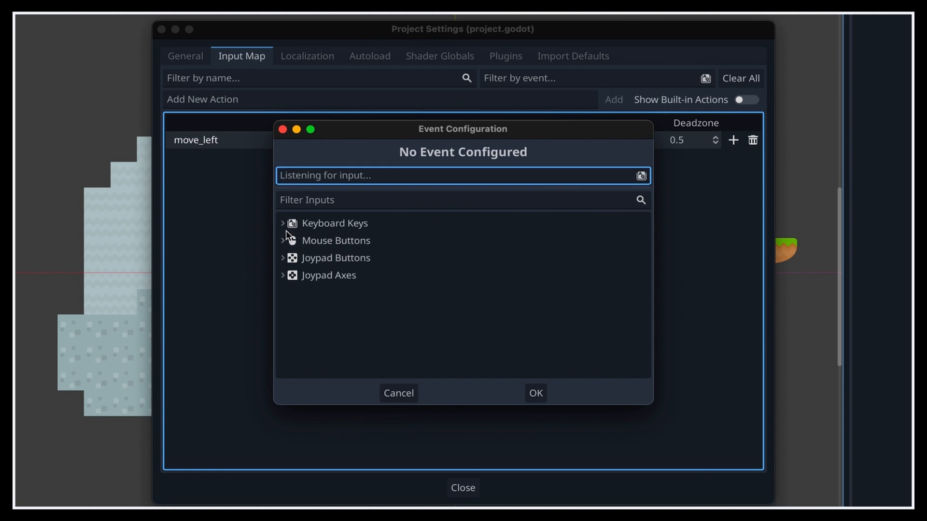
click(283, 223)
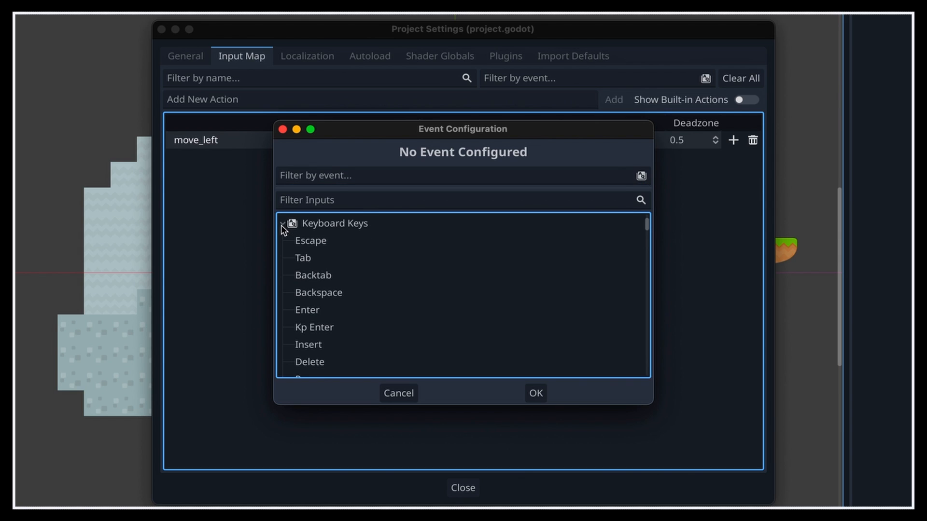
scroll(down, 3)
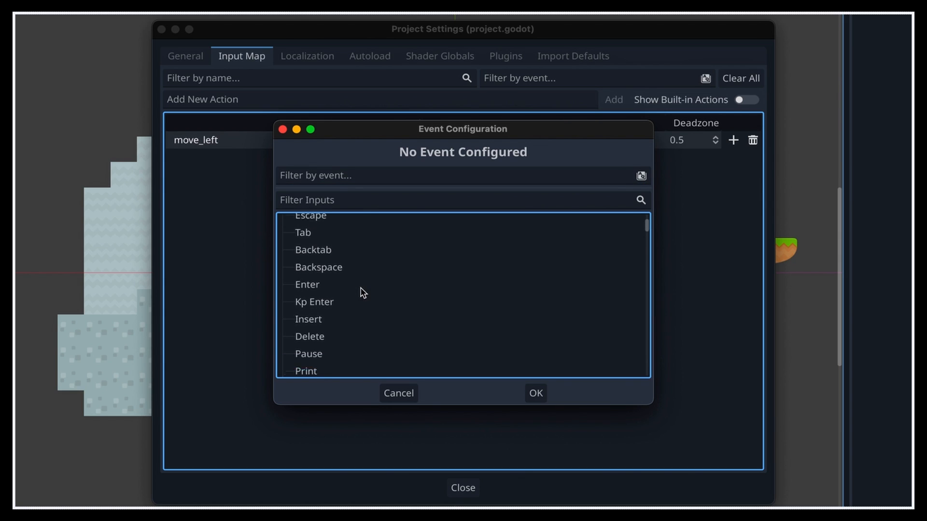
scroll(down, 3)
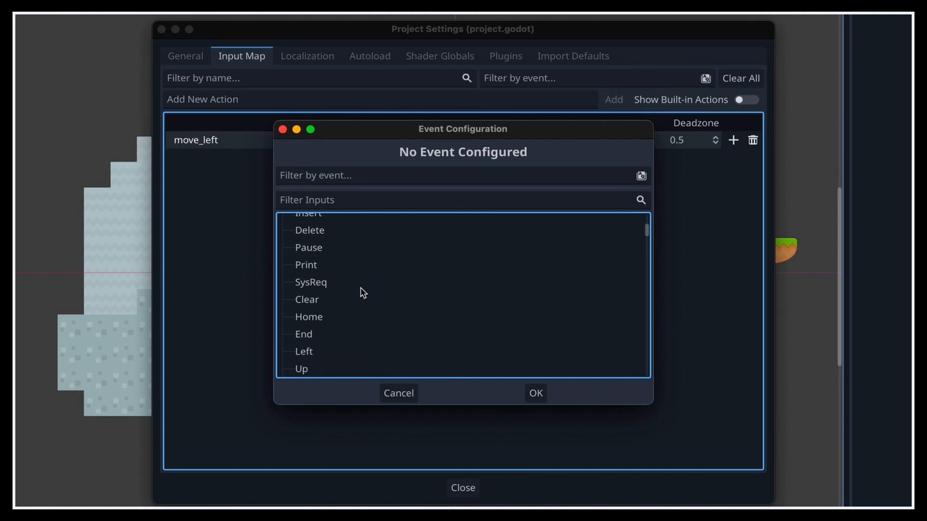
mouse_move(428, 241)
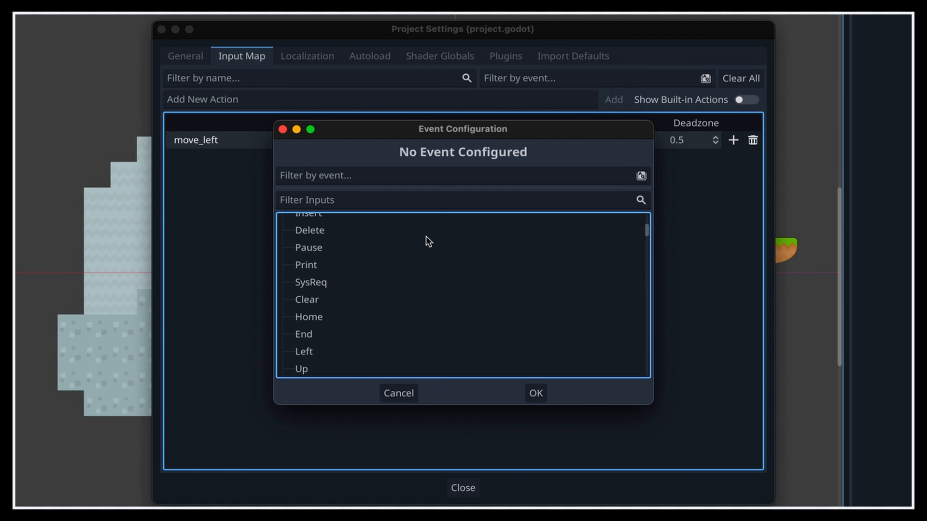
click(437, 175)
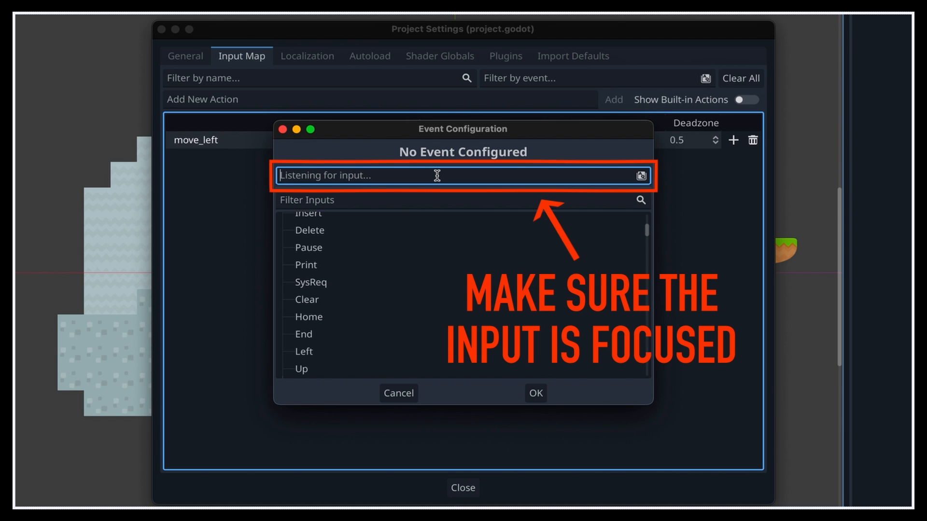
key(Left)
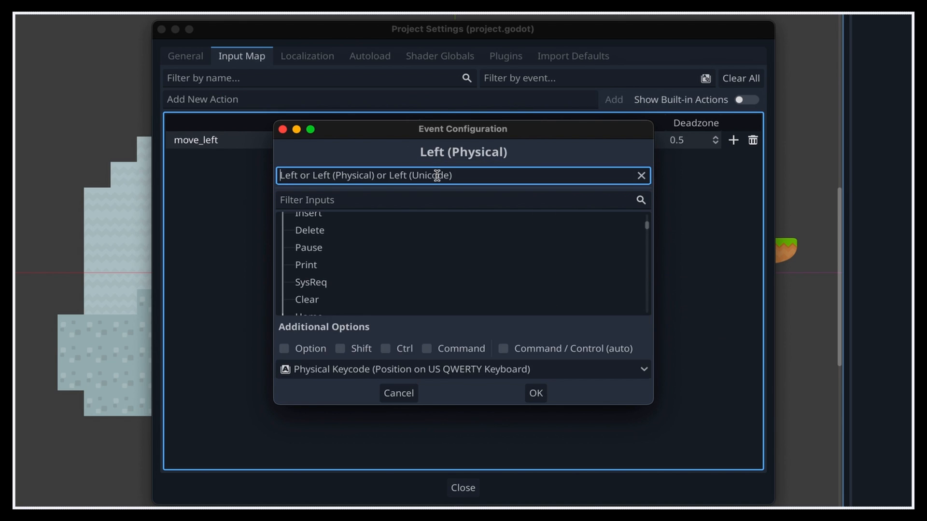
mouse_move(526, 172)
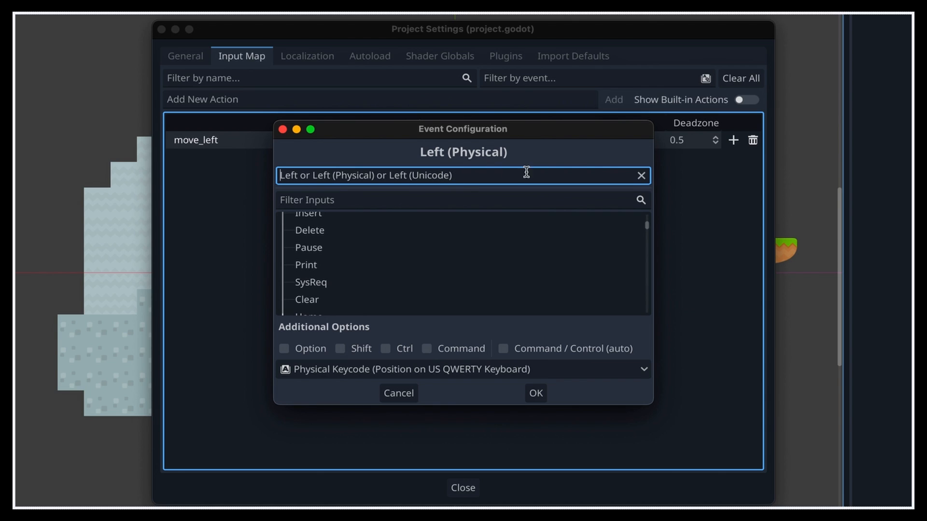
mouse_move(675, 220)
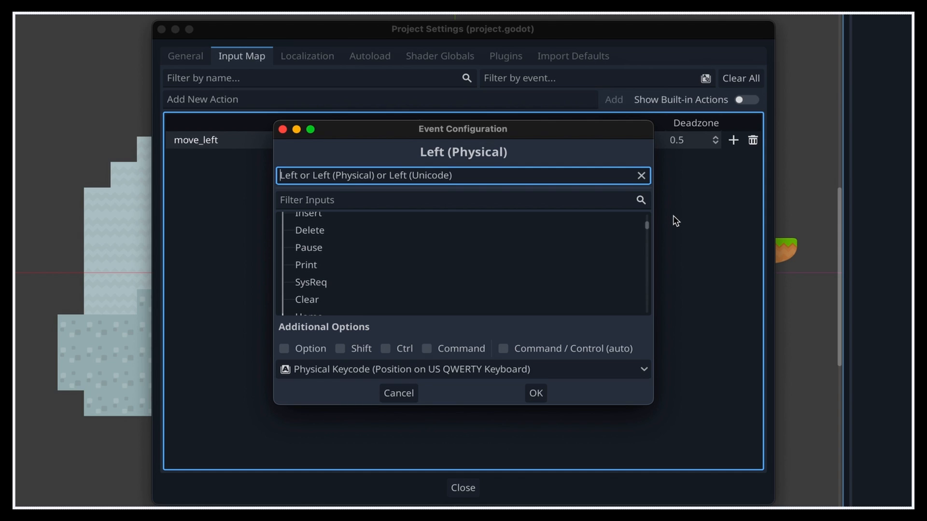
mouse_move(633, 319)
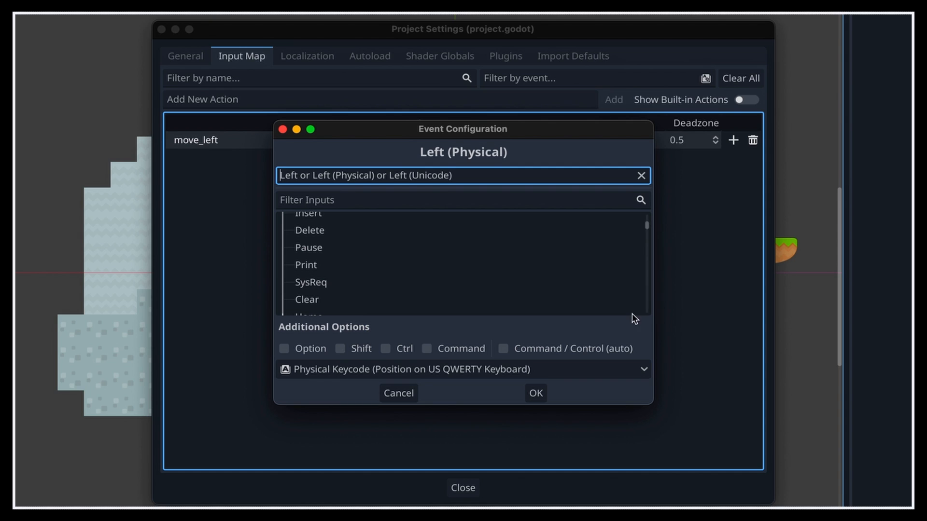
click(463, 369)
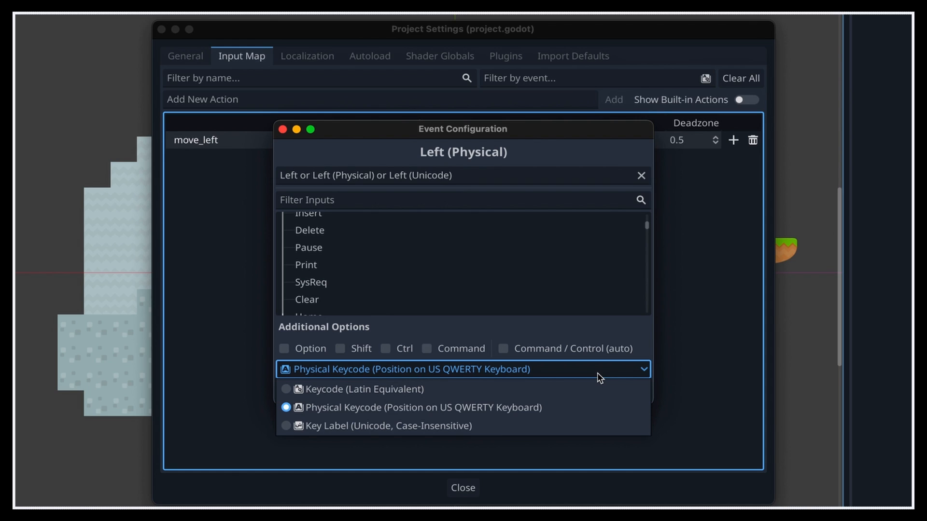
click(410, 408)
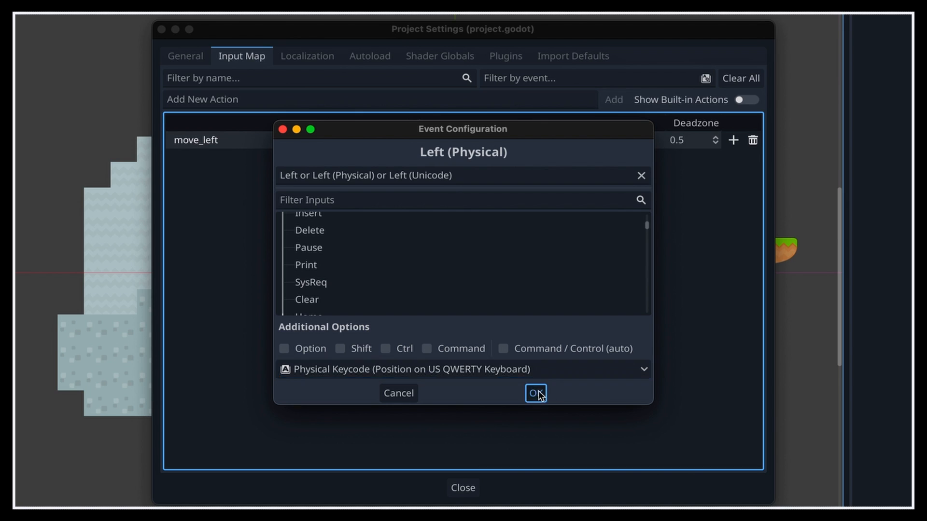
Step: Bind move_left to Left, A and Joypad Axis 0 -
click(535, 393)
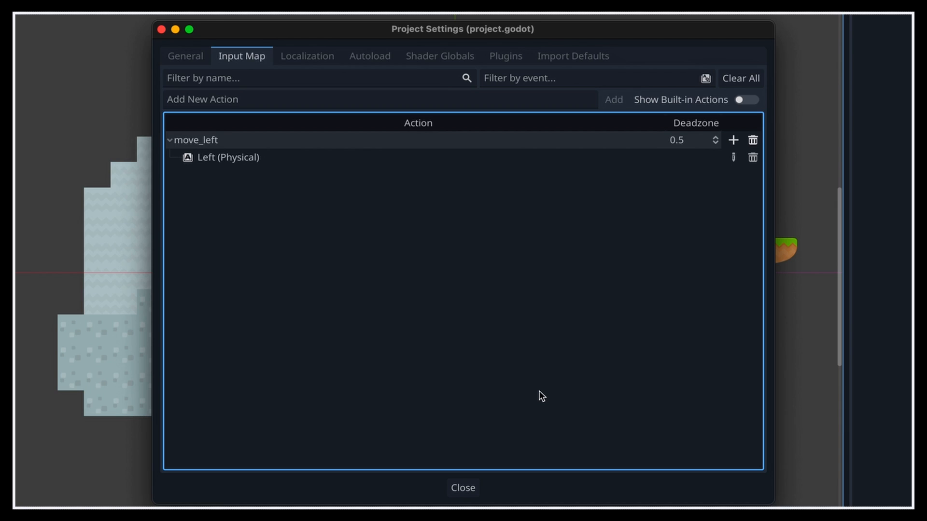
mouse_move(739, 137)
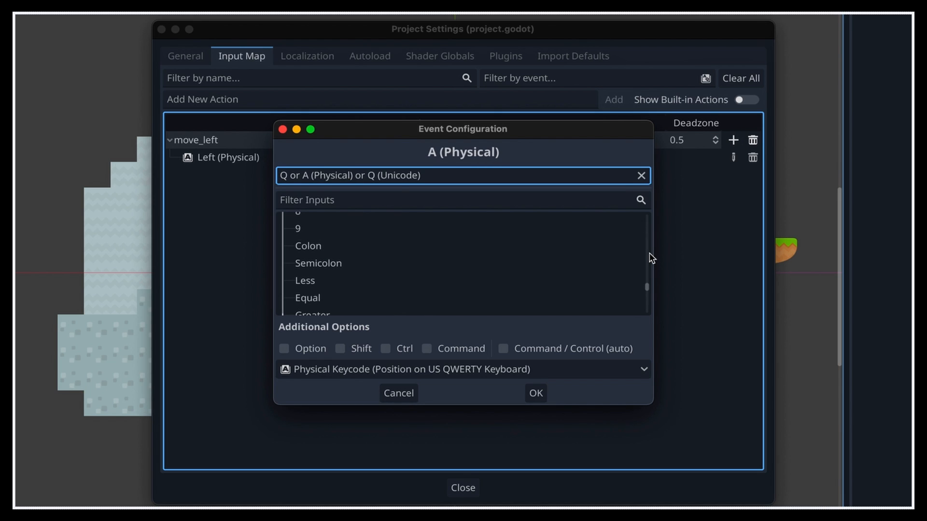
click(463, 368)
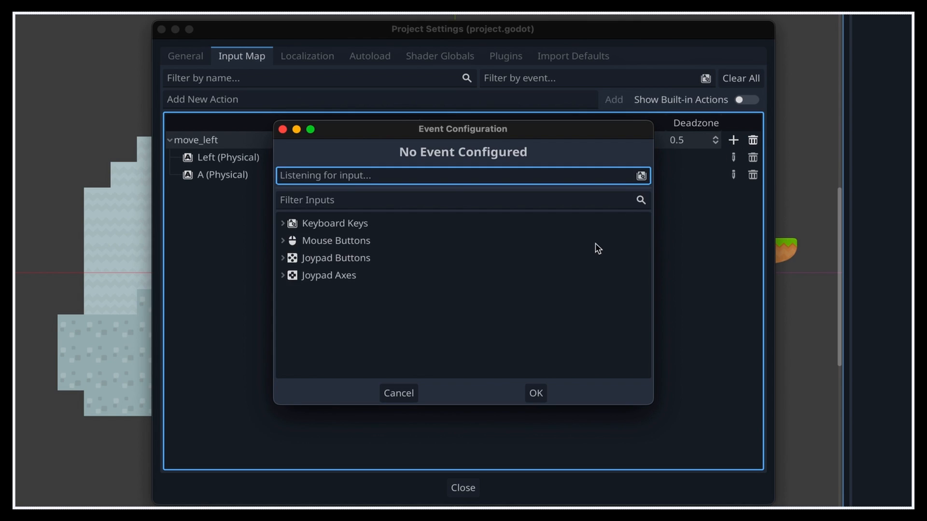
click(328, 275)
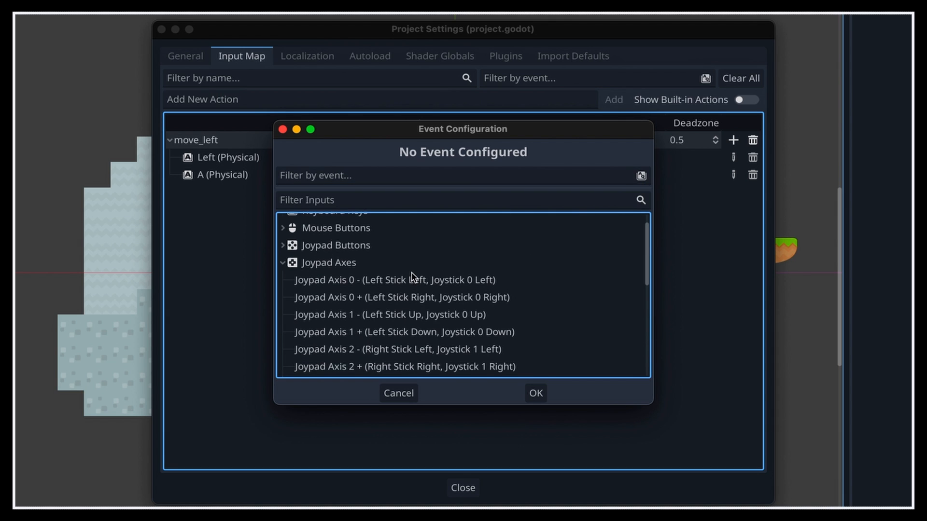
click(394, 280)
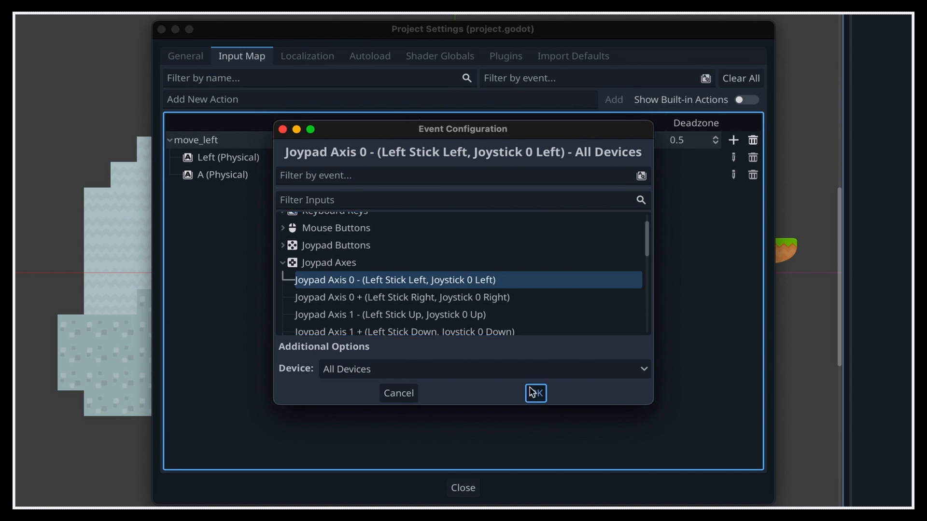
click(534, 393)
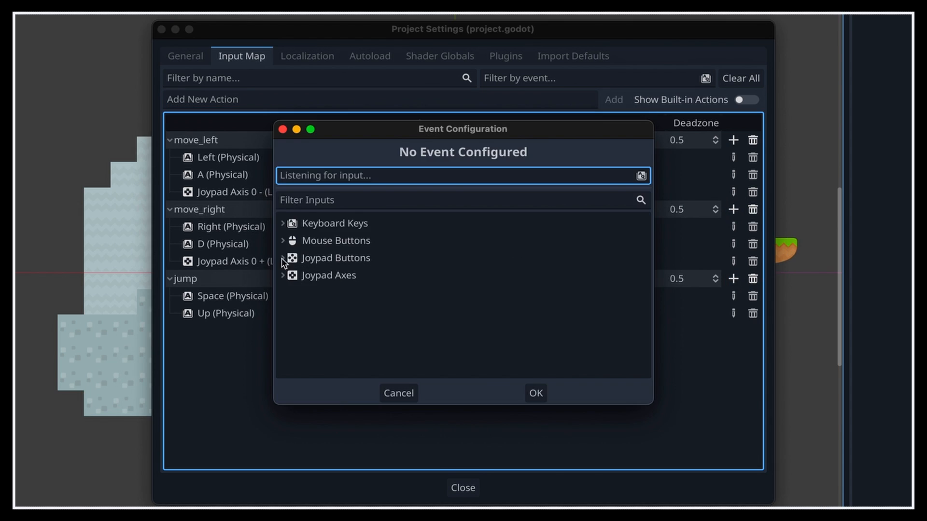
Step: Finish the move_right and jump joypad bindings and close the project settings
click(534, 393)
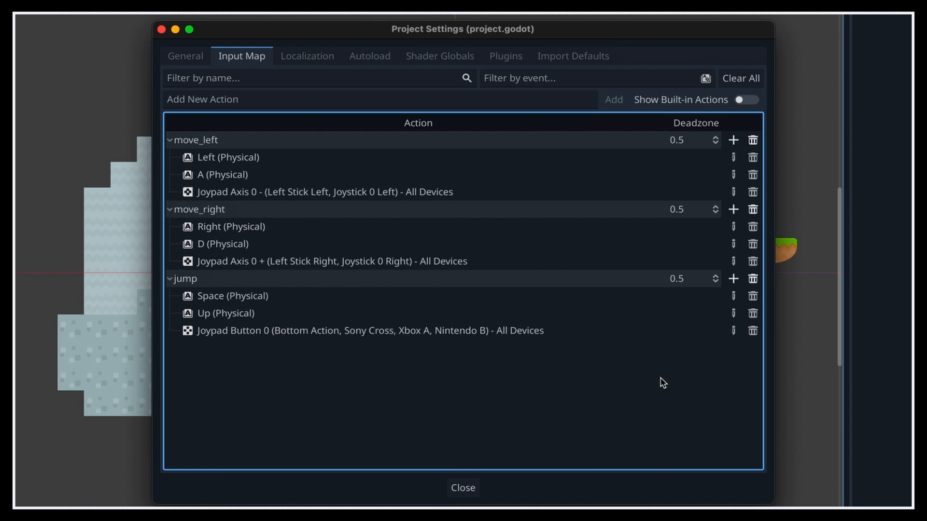
click(463, 488)
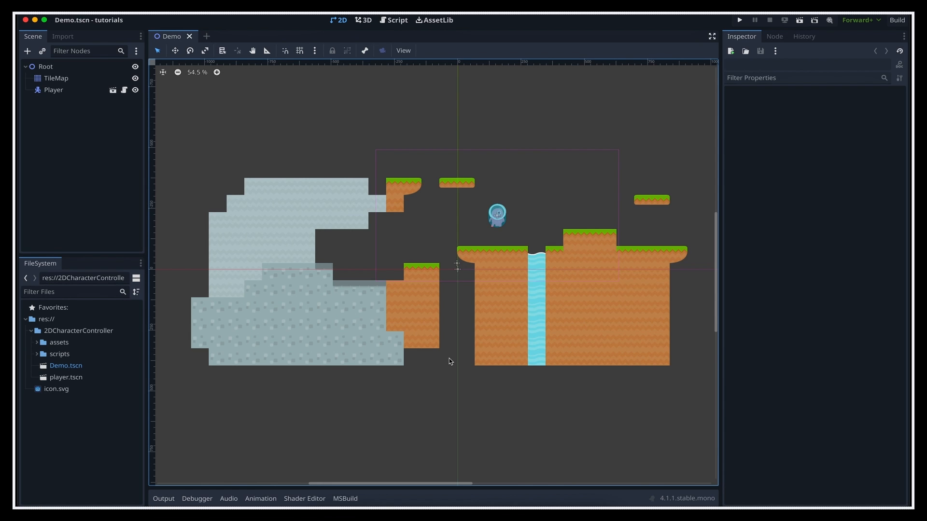
Step: Locate the jump check line in PlayerController.cs _PhysicsProcess in Visual Studio Code
click(738, 19)
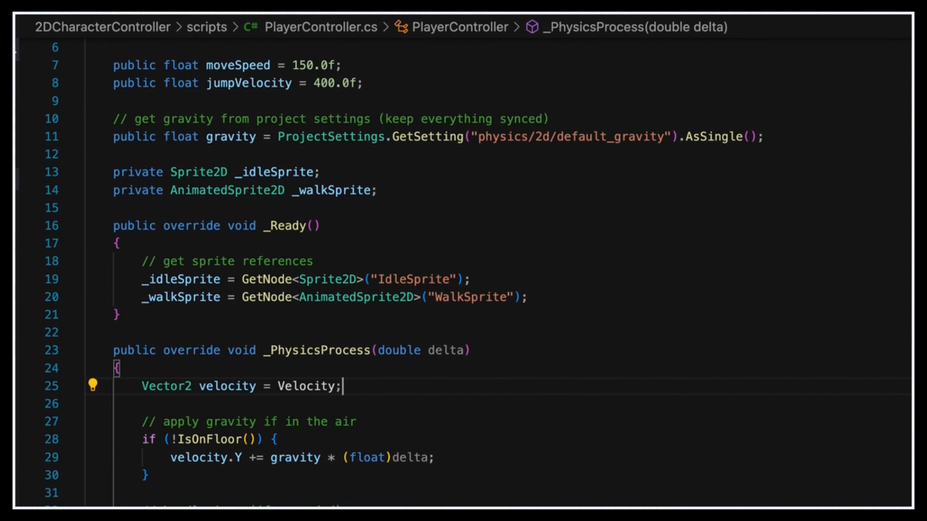
scroll(down, 3)
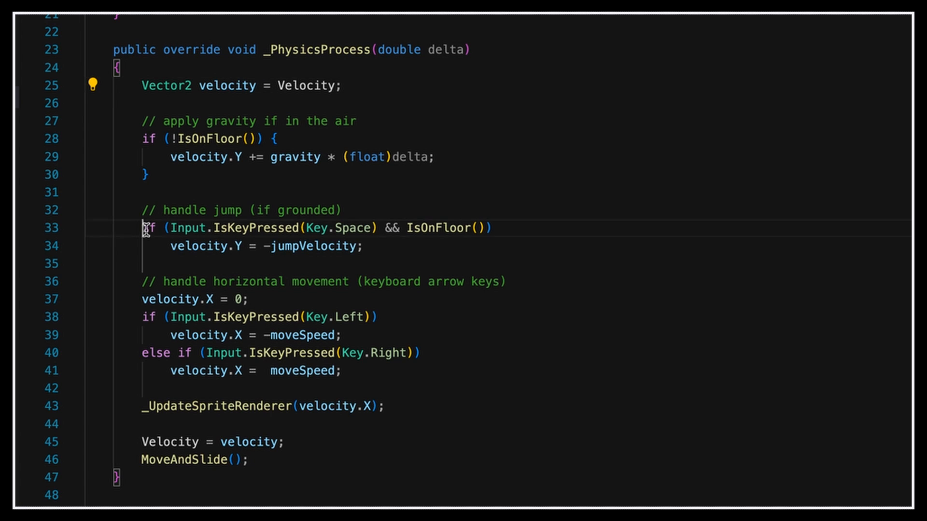
click(206, 353)
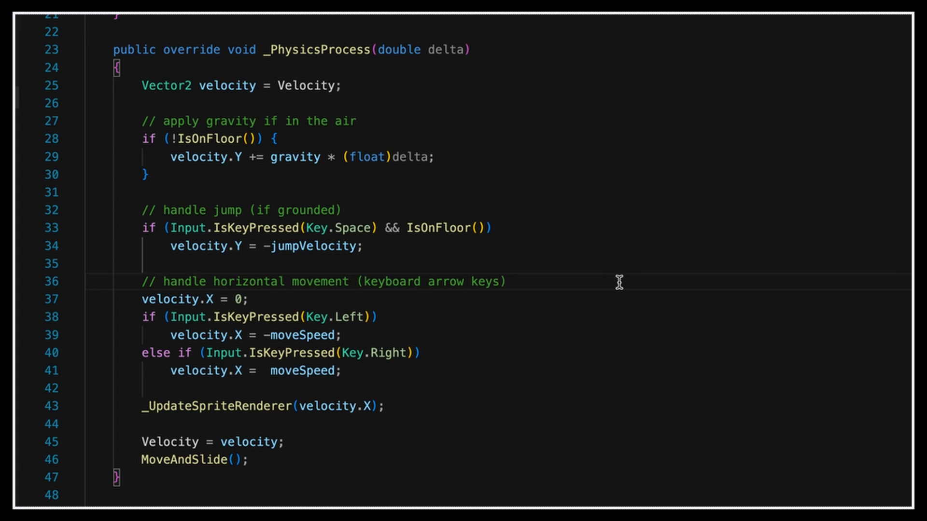
mouse_move(246, 223)
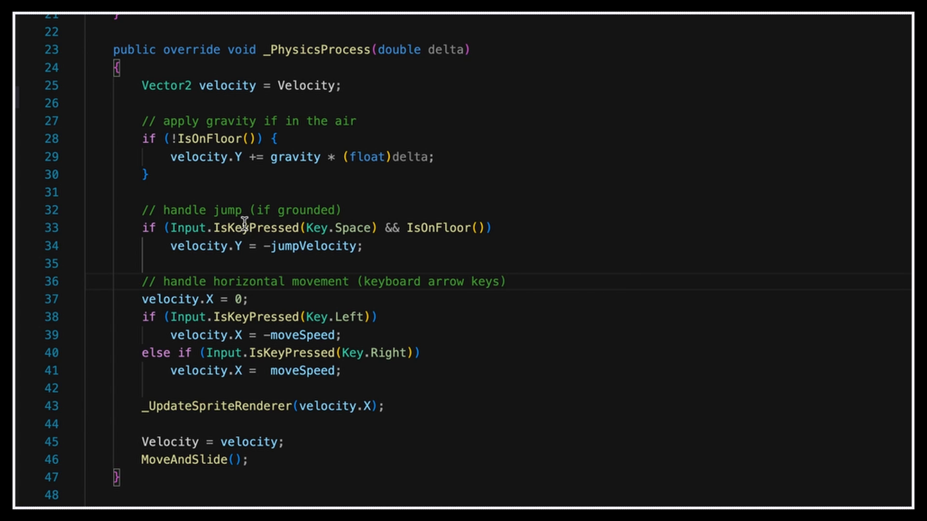
mouse_move(247, 316)
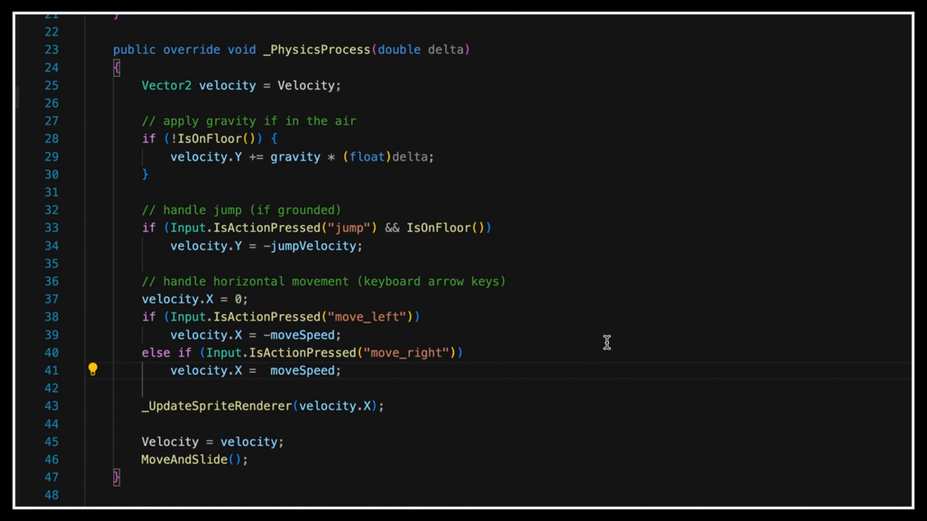
Step: Write velocity.X = Input.GetAxis("move_left", "move_right") * moveSpeed below the movement comment
key(Return)
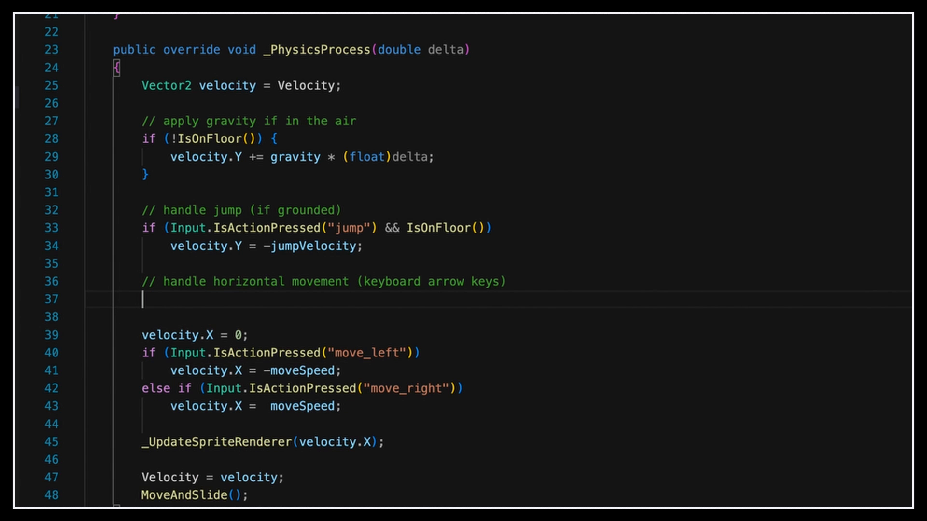
text(Input.GetAxis())
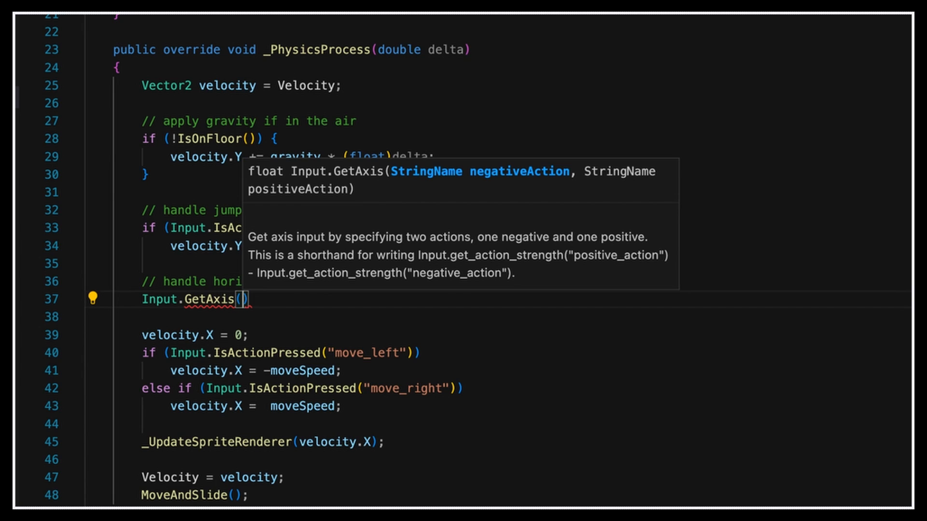
text("move_left", ")
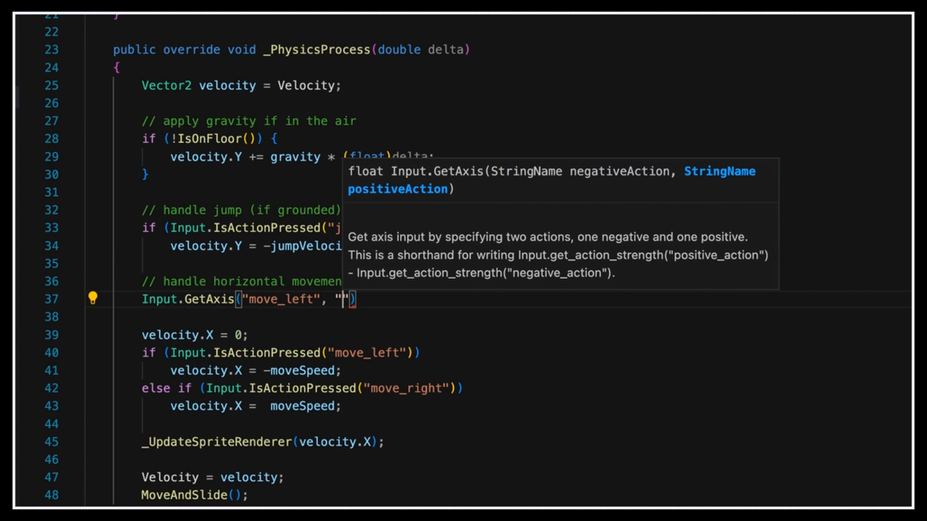
text(move_right)
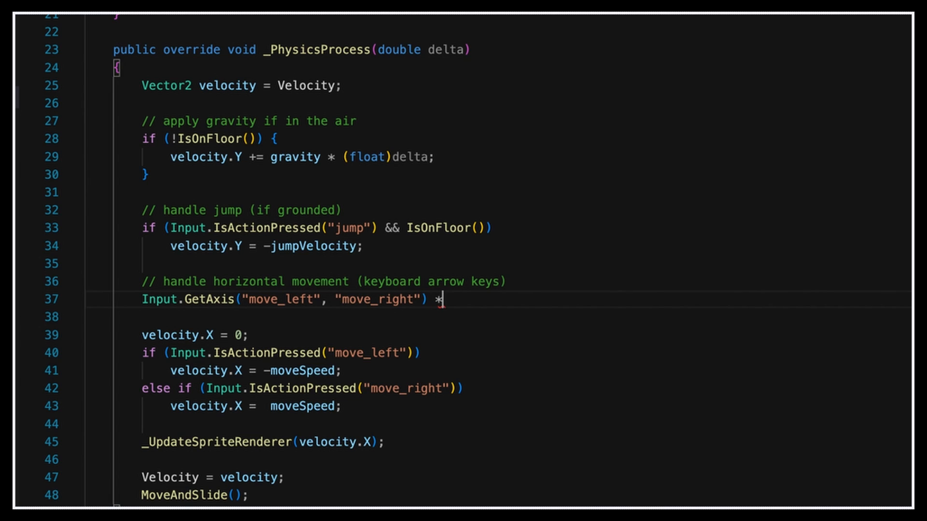
text(moveSpeed;)
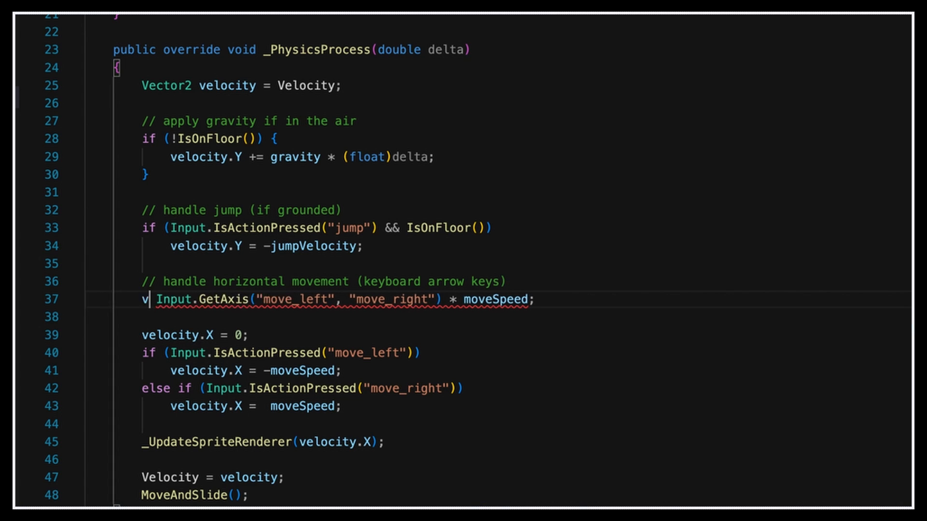
text(elocity.X =)
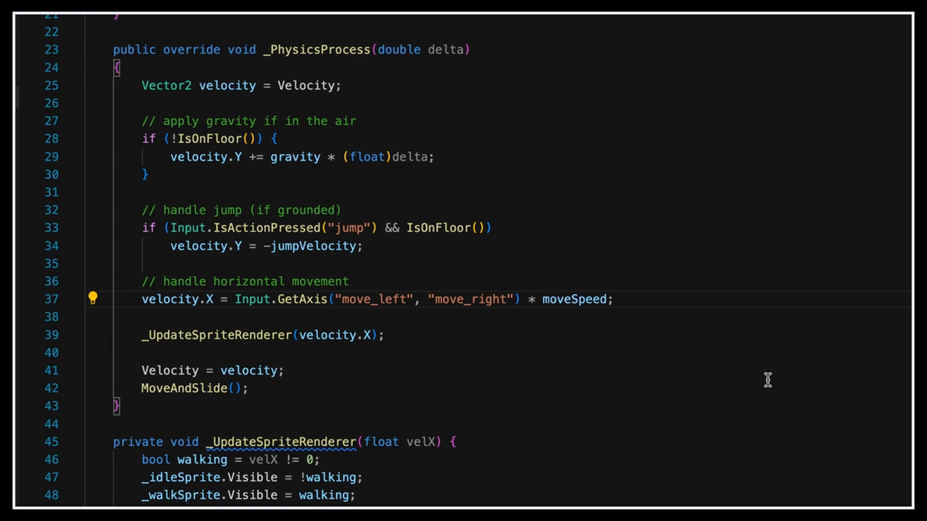
mouse_move(771, 373)
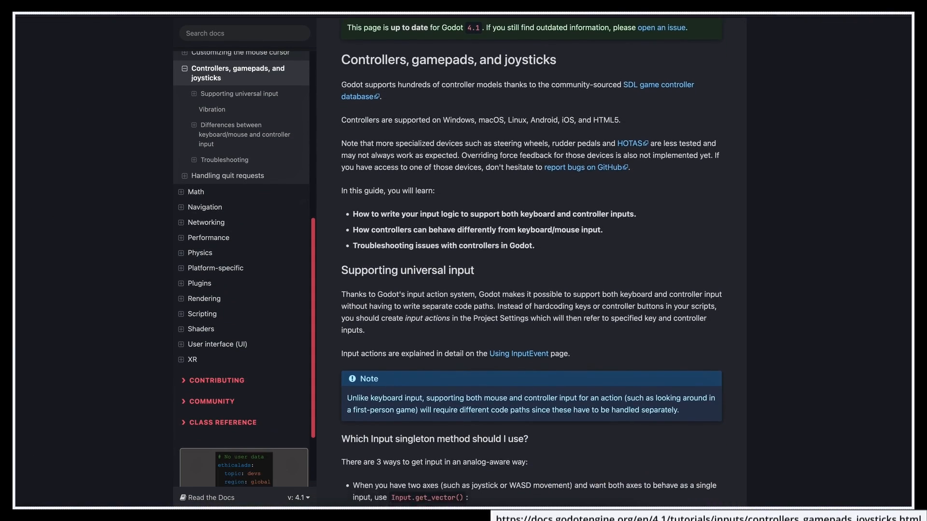
scroll(down, 3)
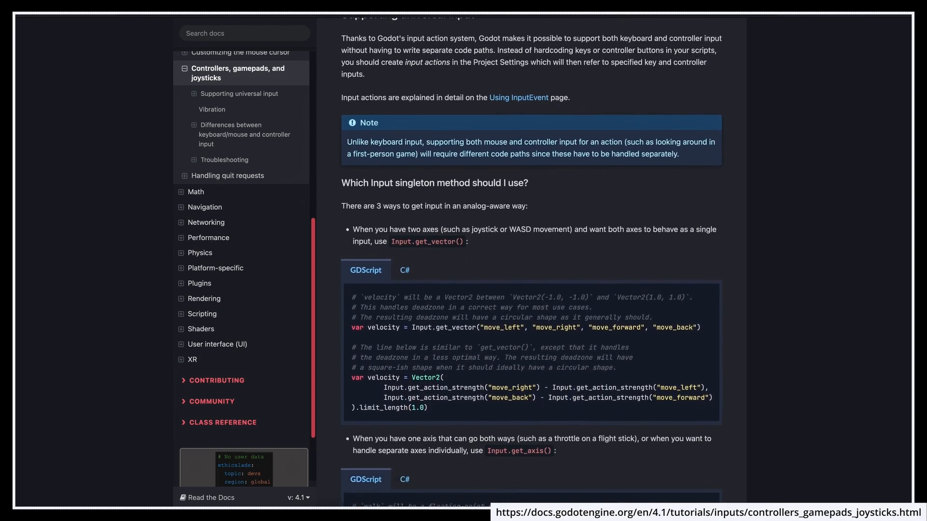
scroll(down, 3)
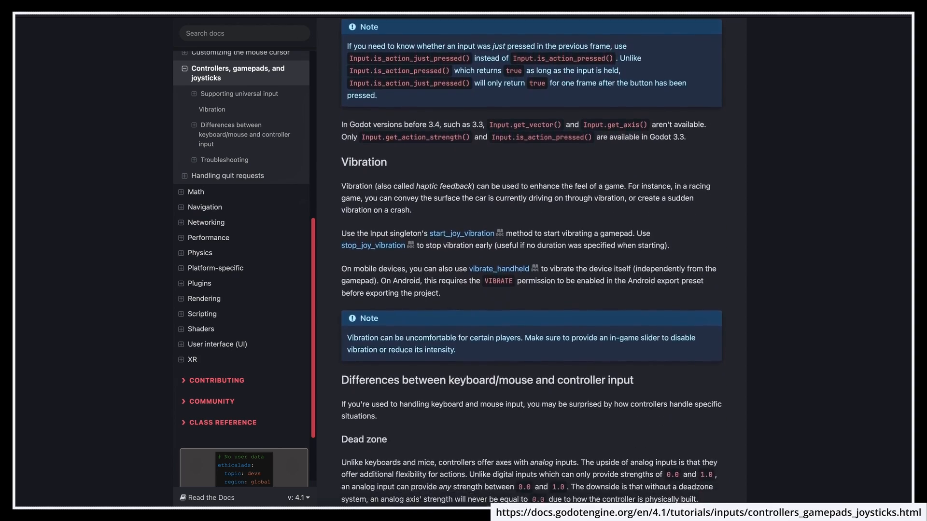
scroll(down, 3)
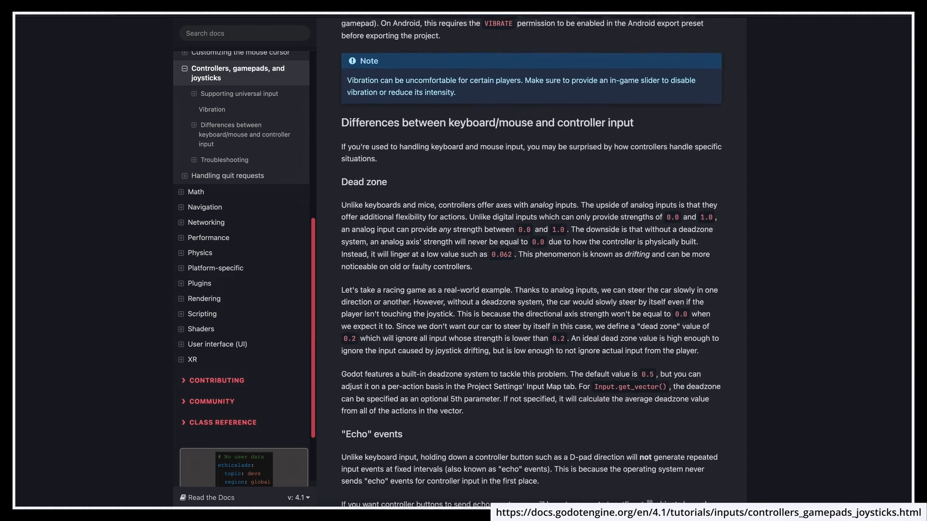
scroll(down, 3)
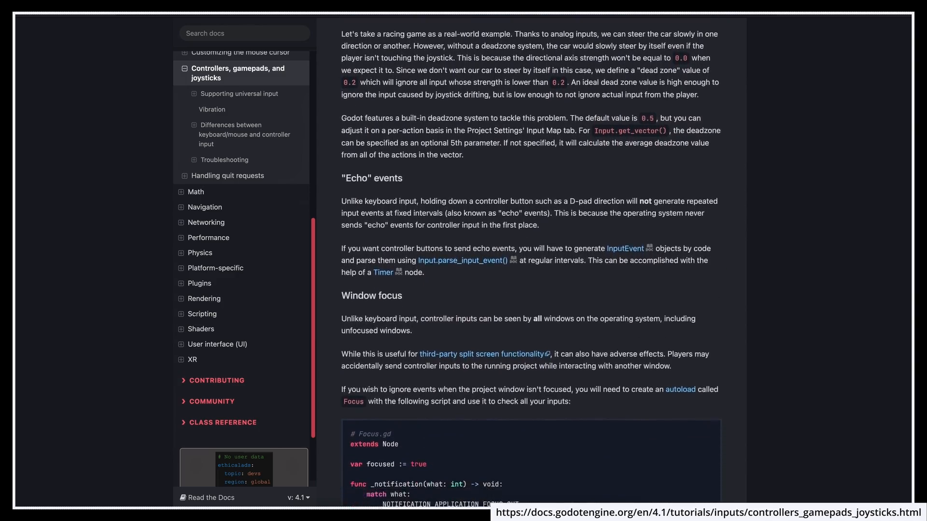
scroll(down, 3)
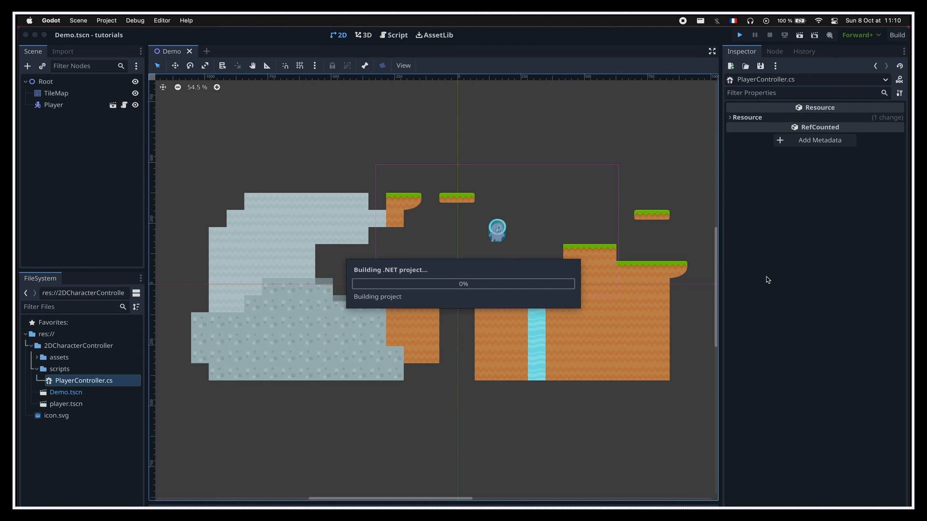
Step: Build and run the project, then walk the player right with D
click(738, 35)
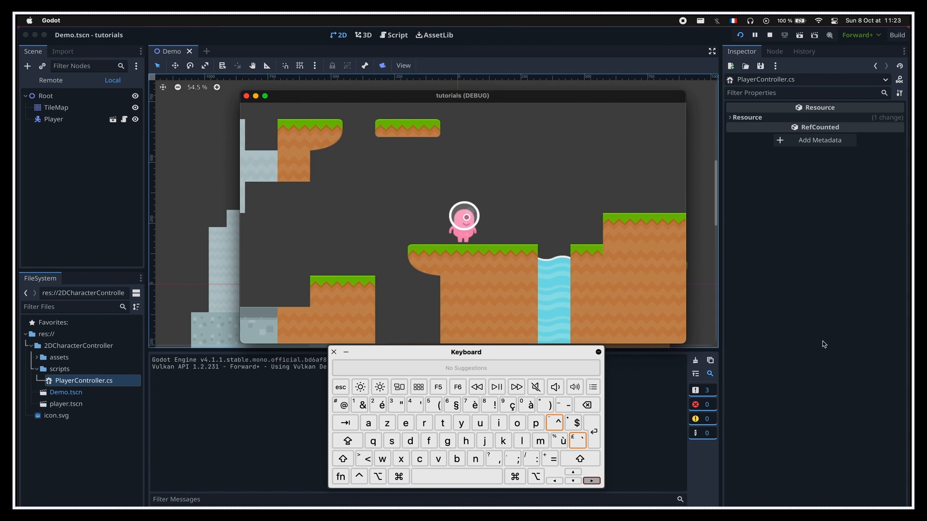
click(410, 441)
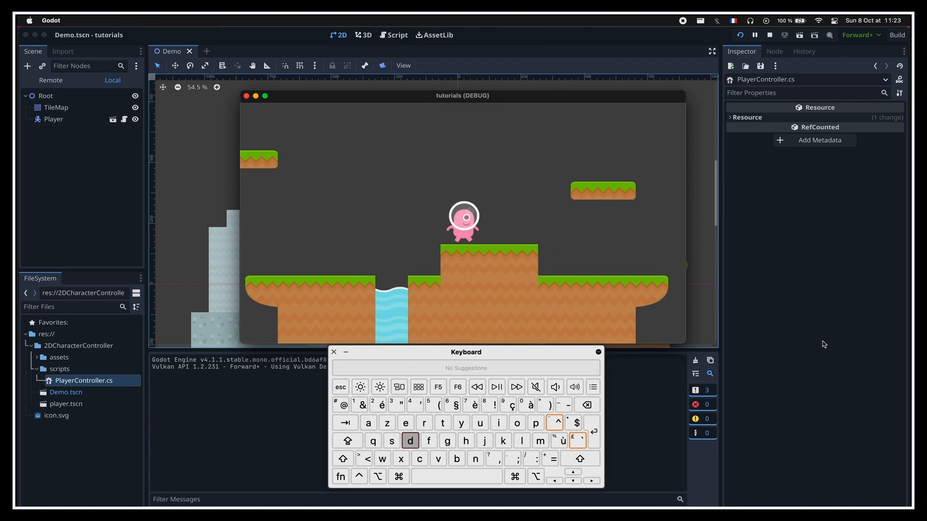
key(d)
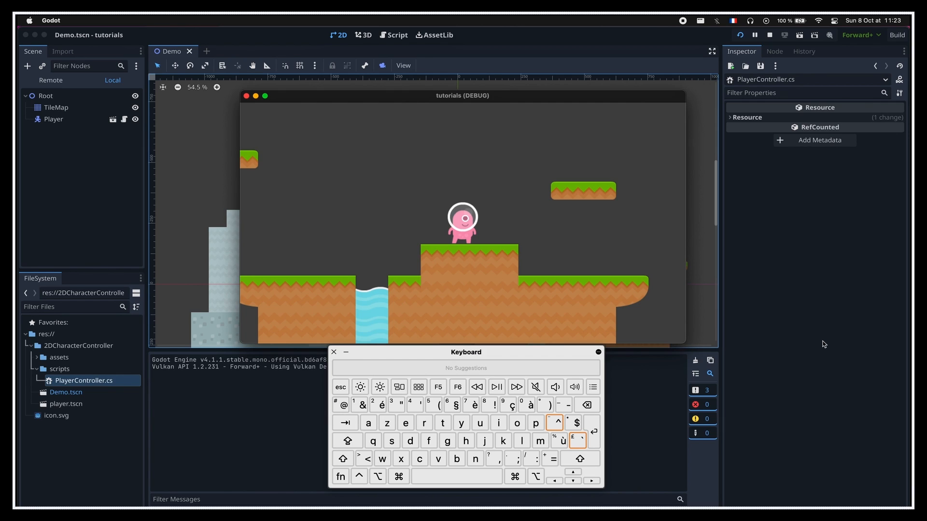
click(456, 476)
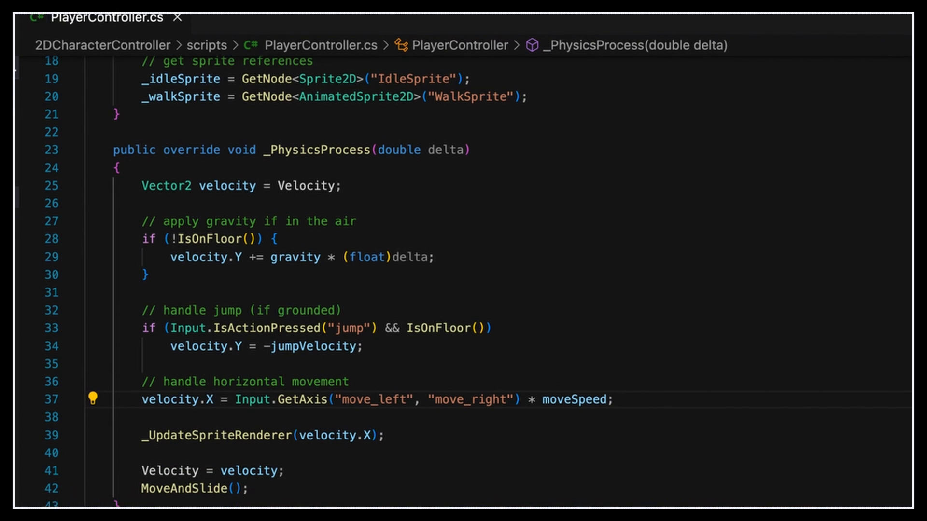
Step: Review the jump condition, relaunch the game and make the player jump with Space
scroll(down, 3)
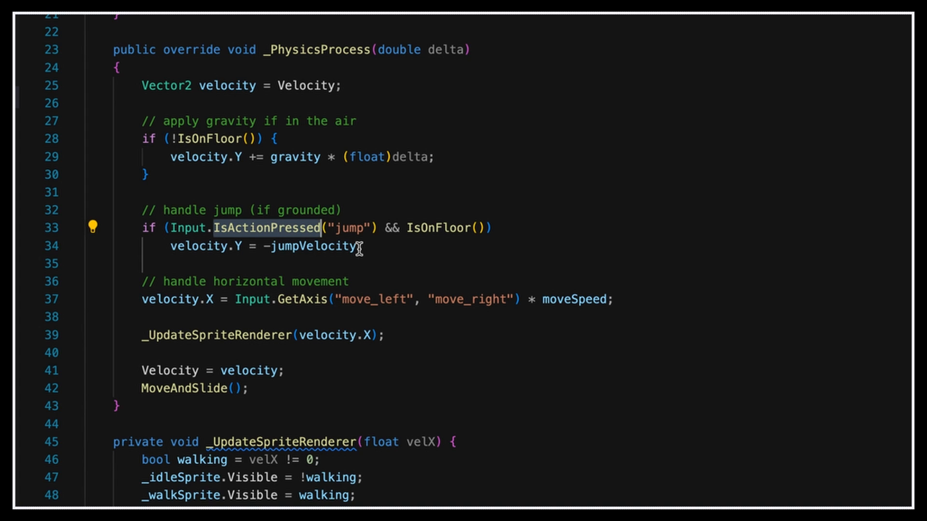
mouse_move(263, 227)
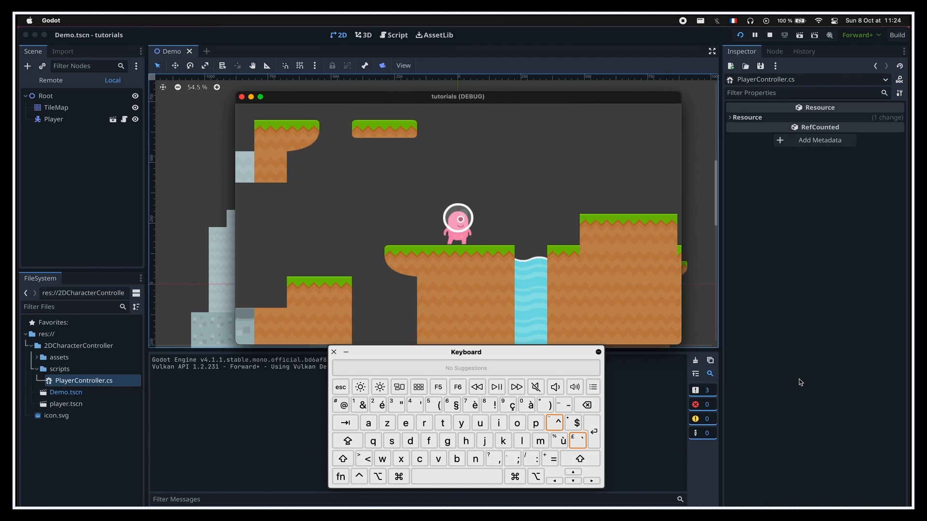
click(456, 476)
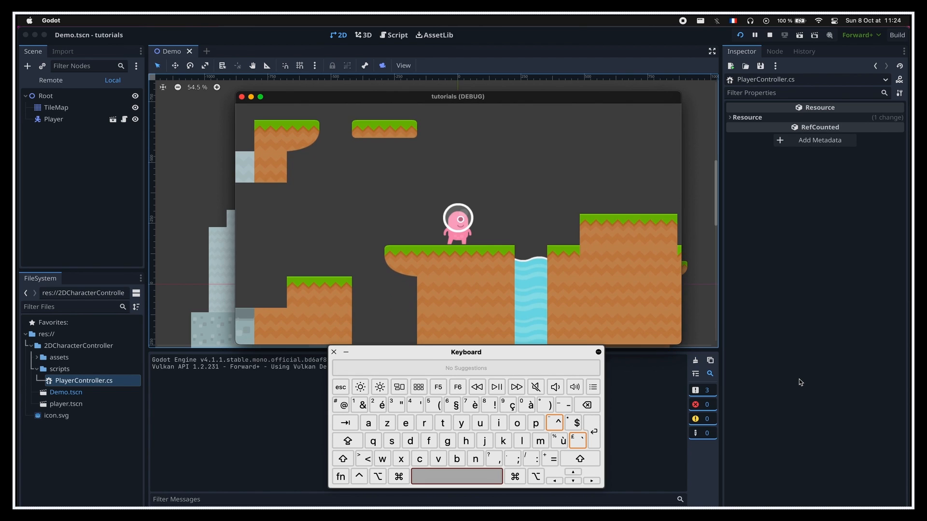